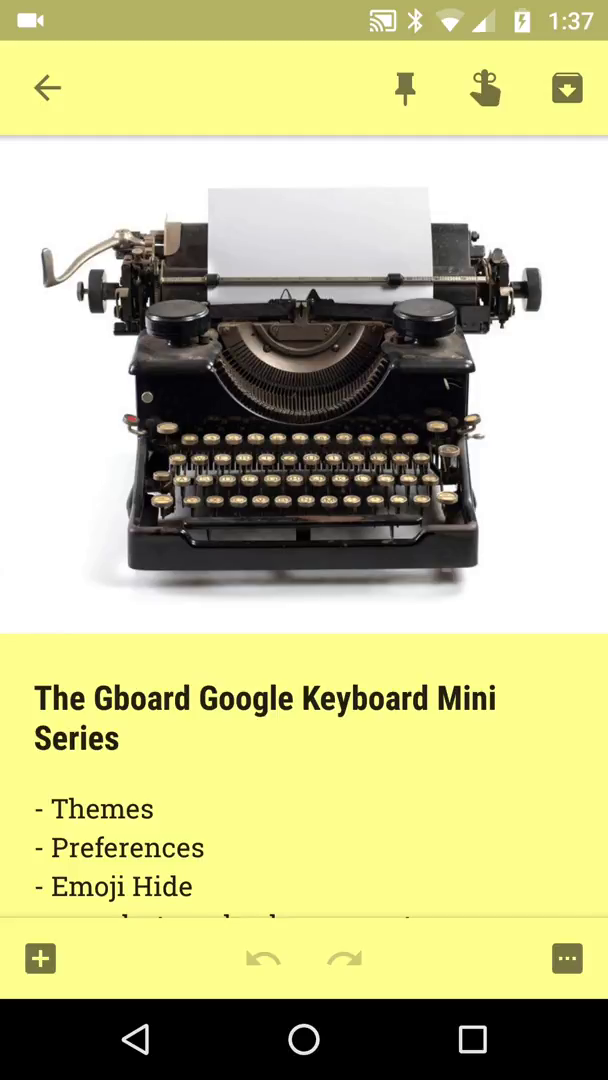
Edit the Keep note after the device line and bring up the keyboard inside it
scroll(down, 3)
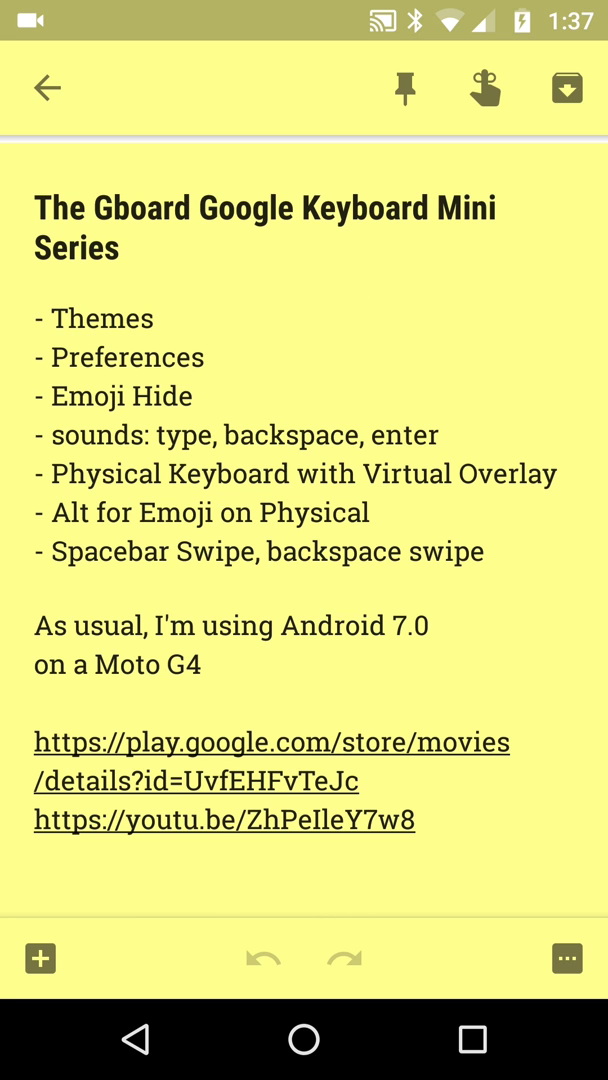
click(190, 470)
text(Jdudh)
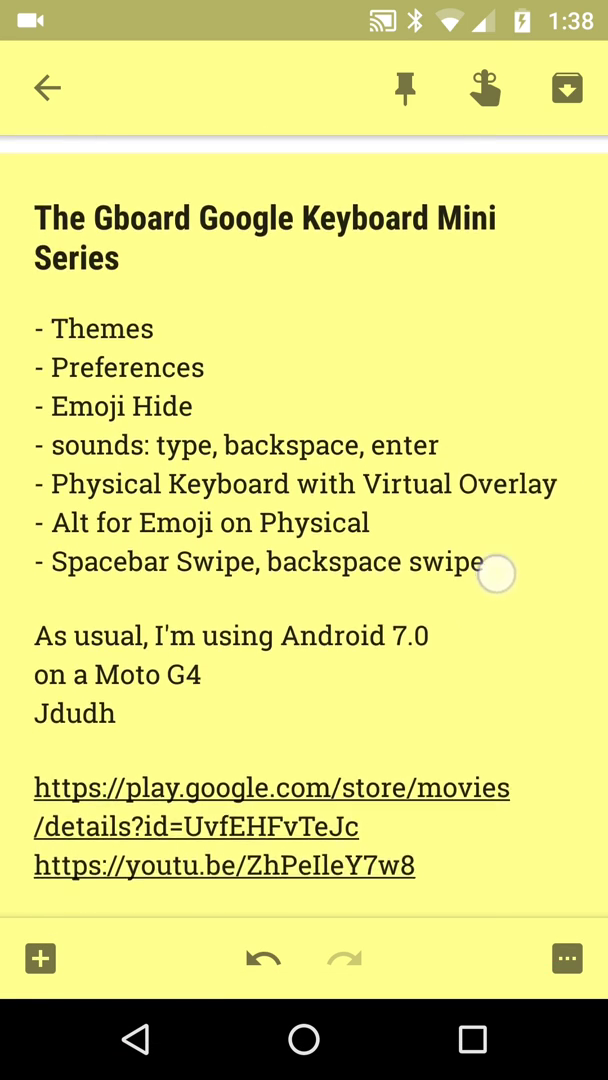
scroll(down, 3)
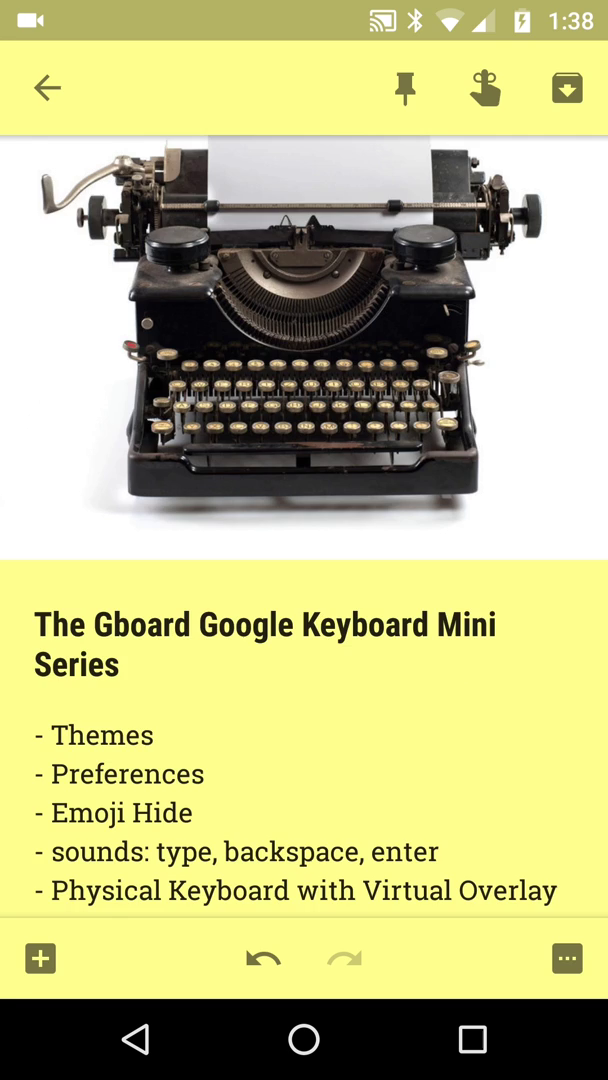
scroll(down, 3)
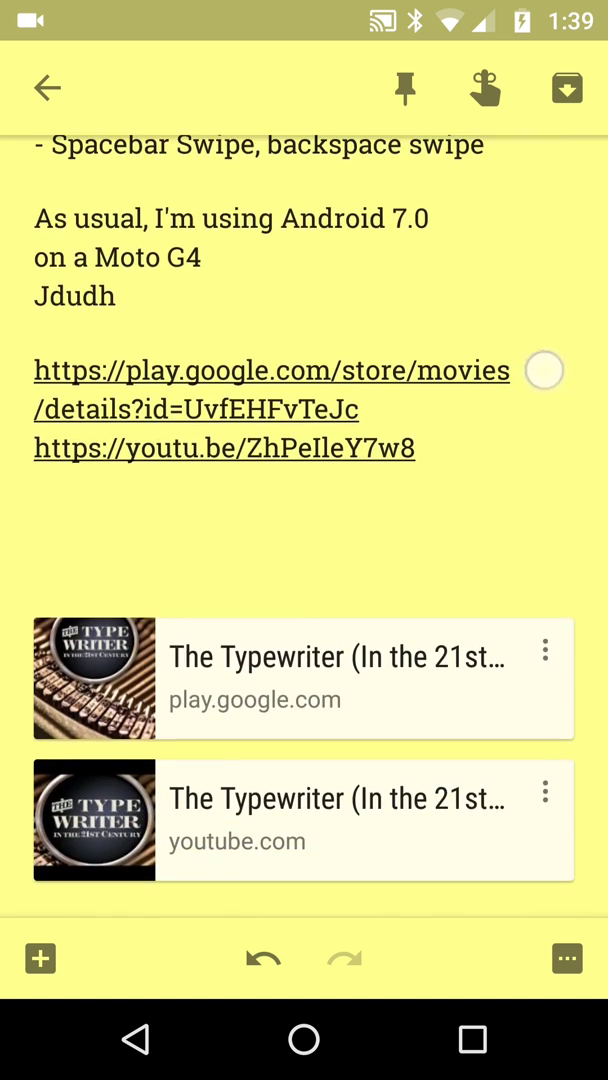
click(544, 370)
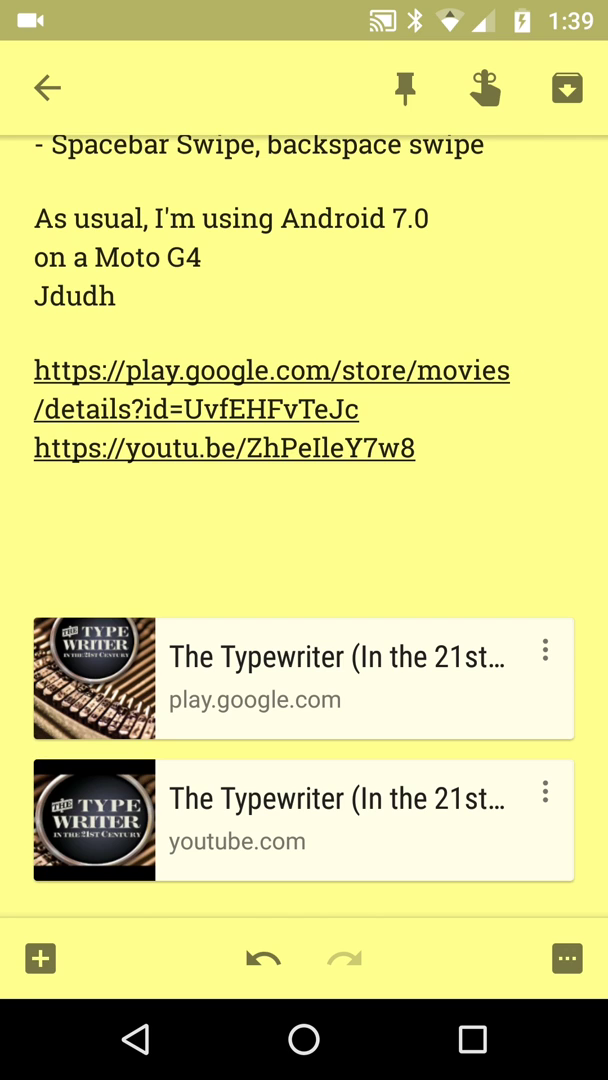
scroll(up, 3)
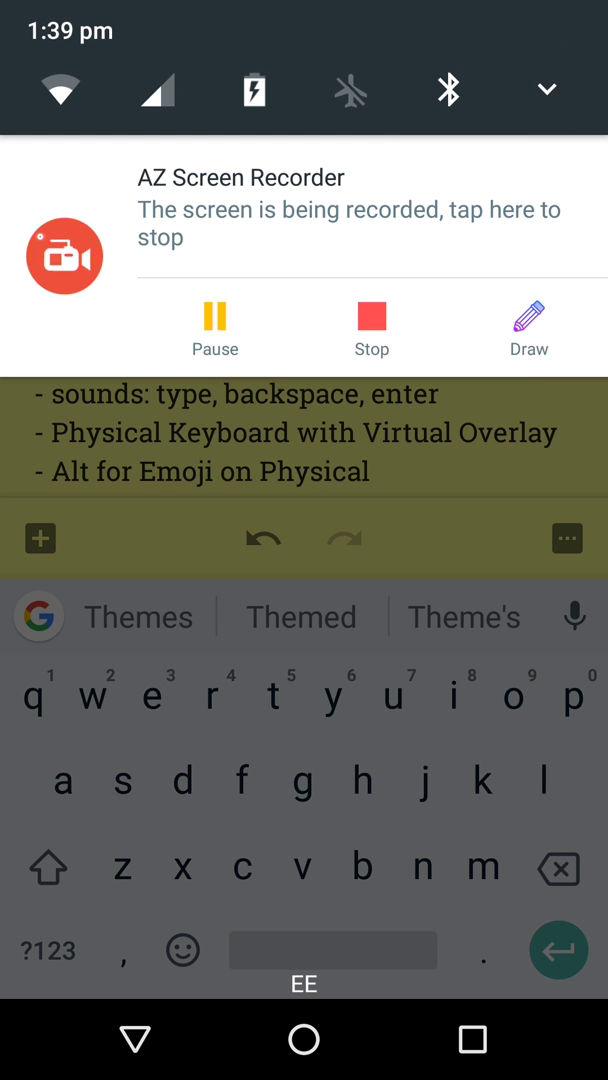
scroll(down, 3)
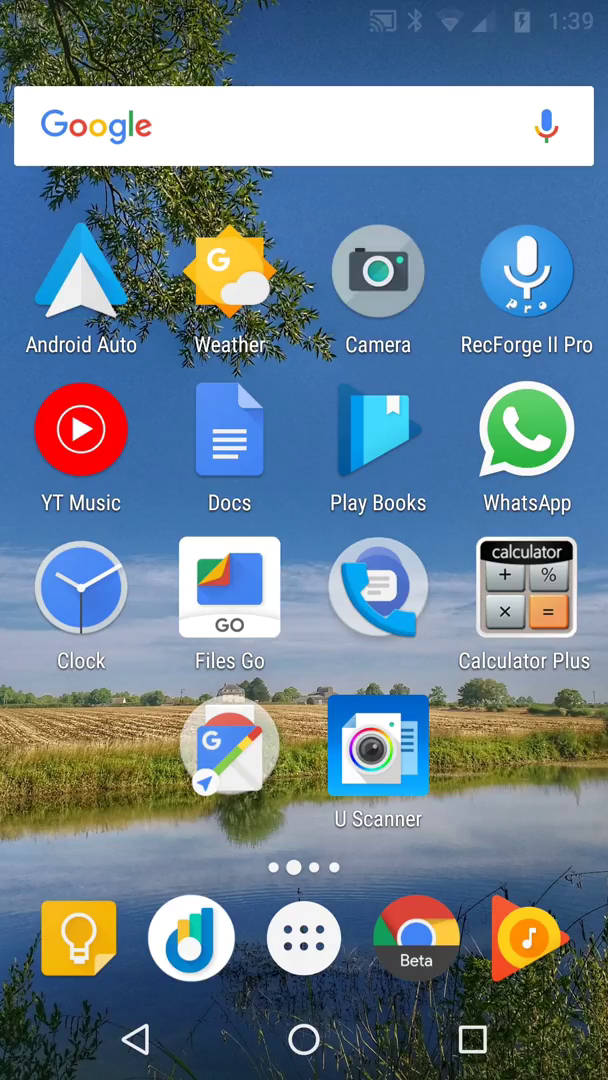
scroll(left, 3)
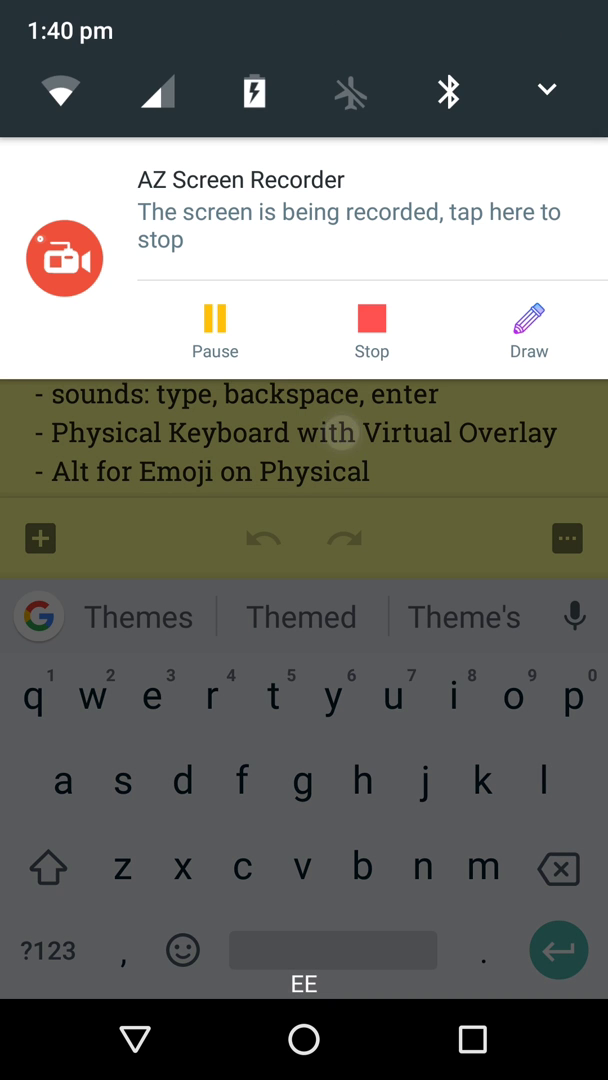
From Quick Settings reach Android Settings and its Languages & input page
scroll(down, 3)
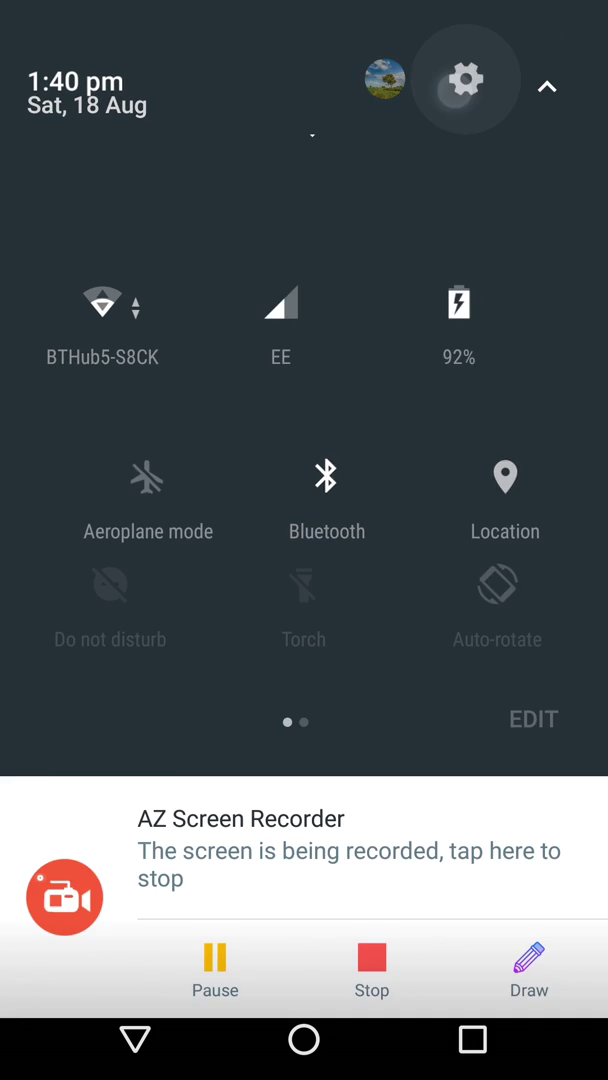
click(464, 78)
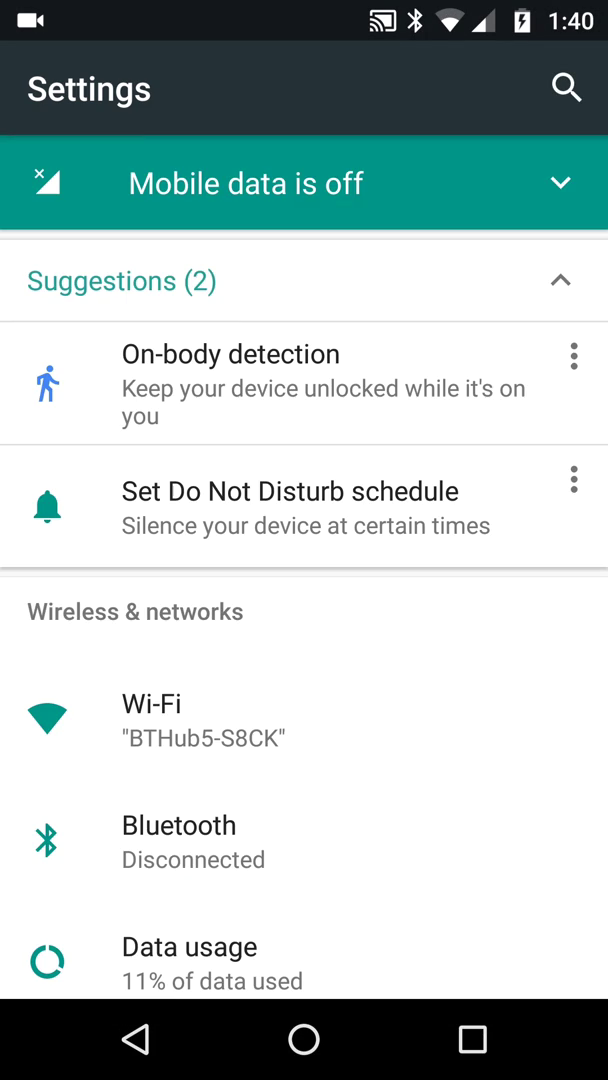
scroll(down, 3)
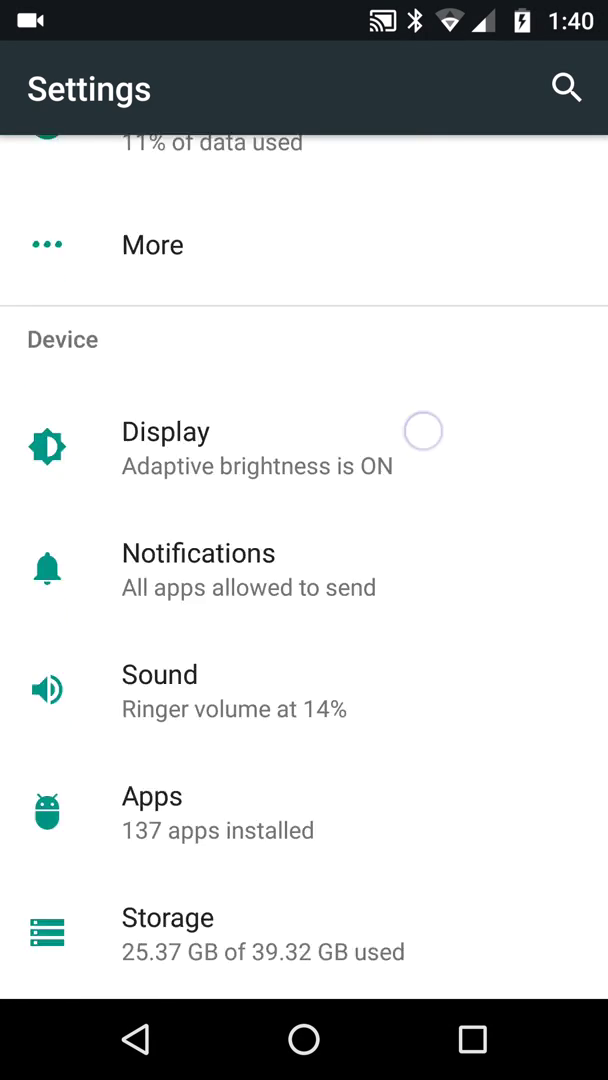
scroll(down, 3)
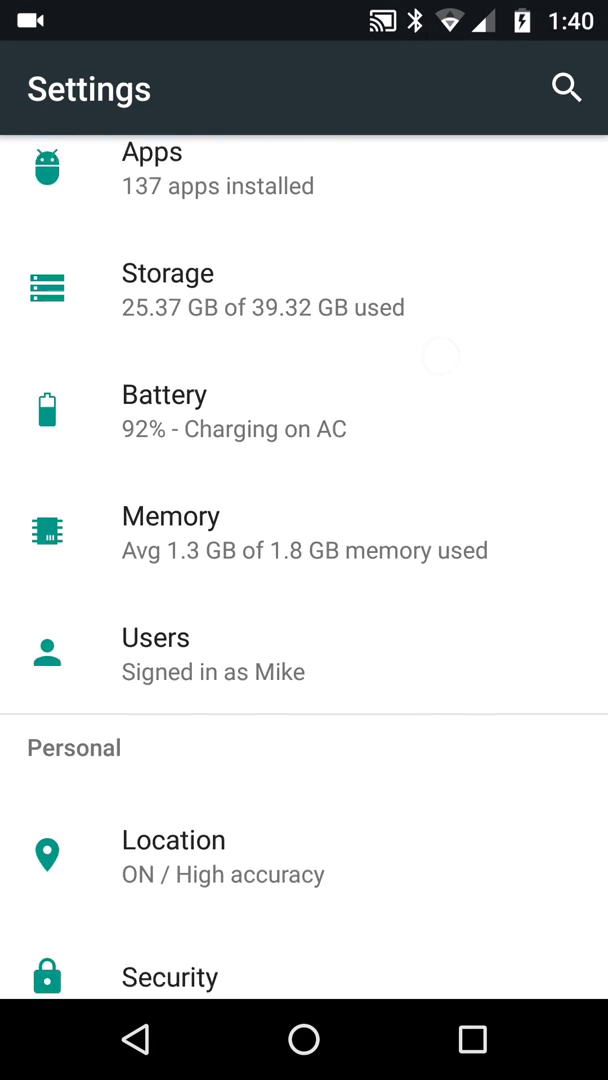
scroll(down, 3)
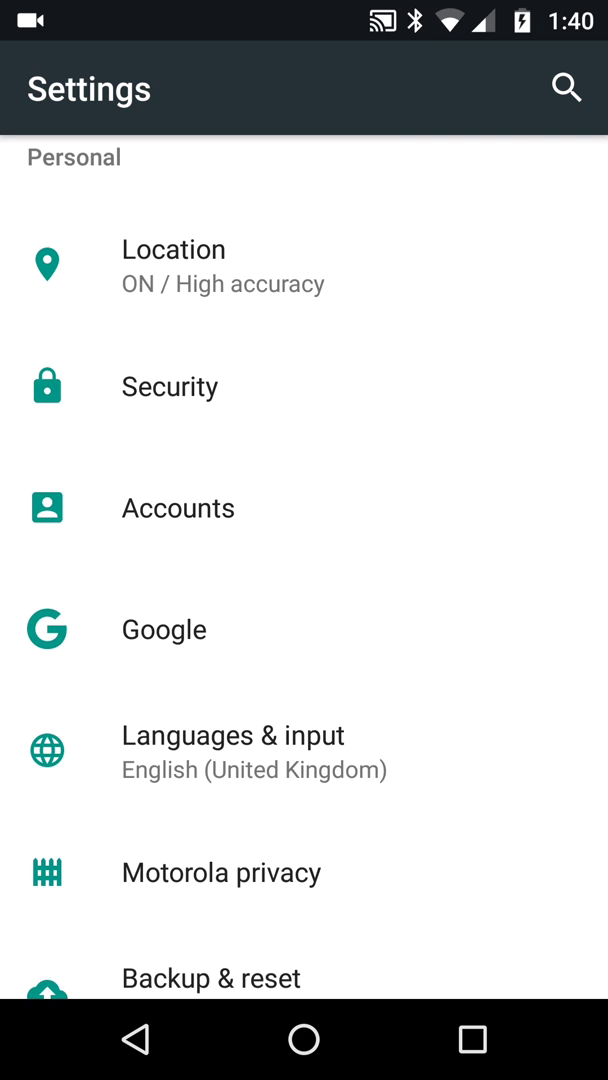
click(233, 735)
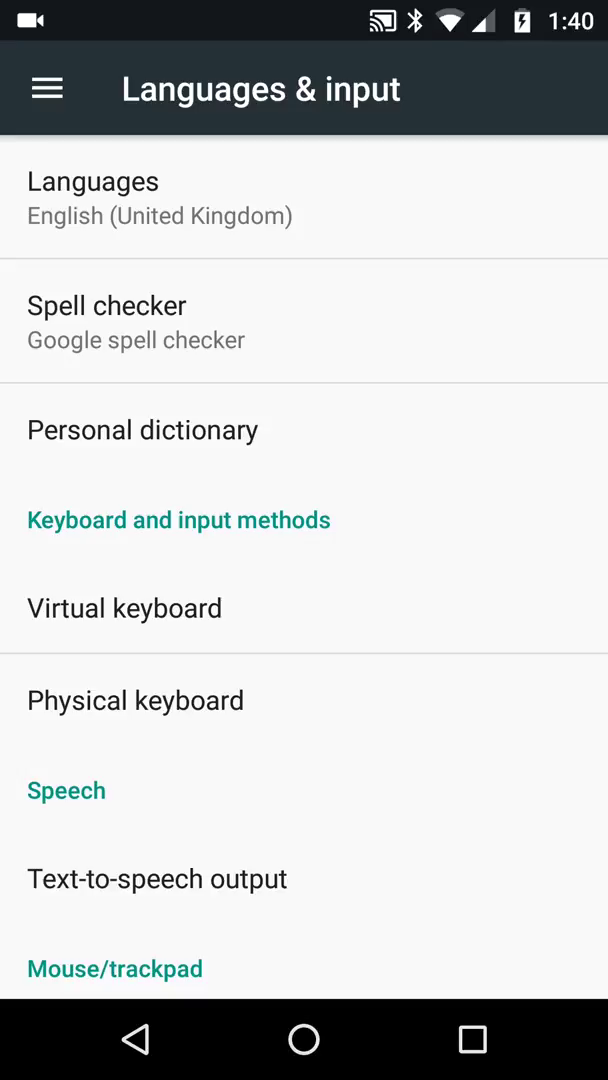
Navigate Virtual keyboard > Gboard > Theme to reach the keyboard theme choices
click(170, 608)
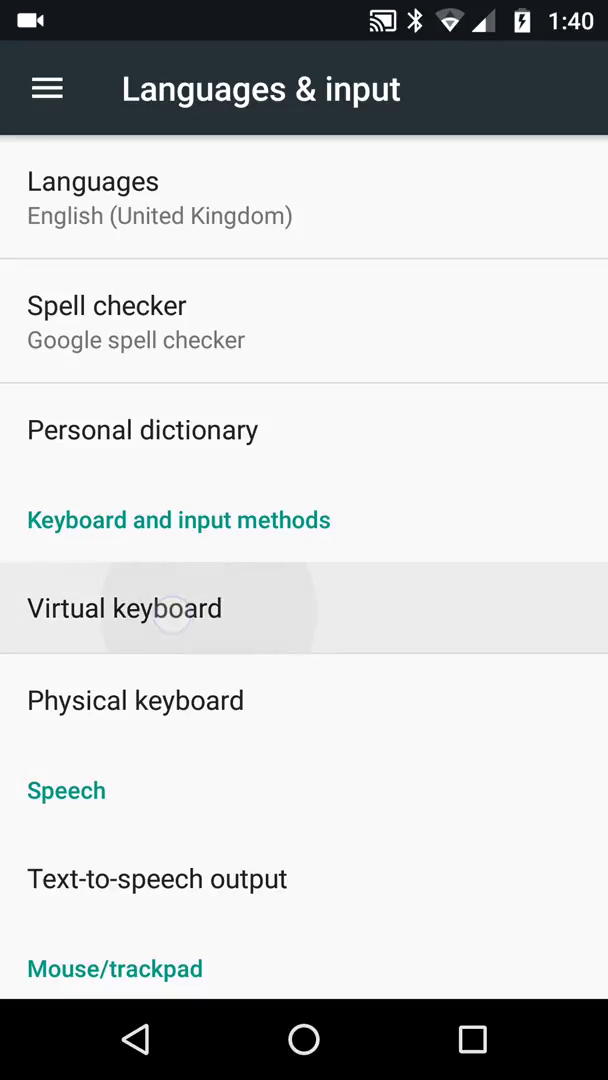
click(124, 608)
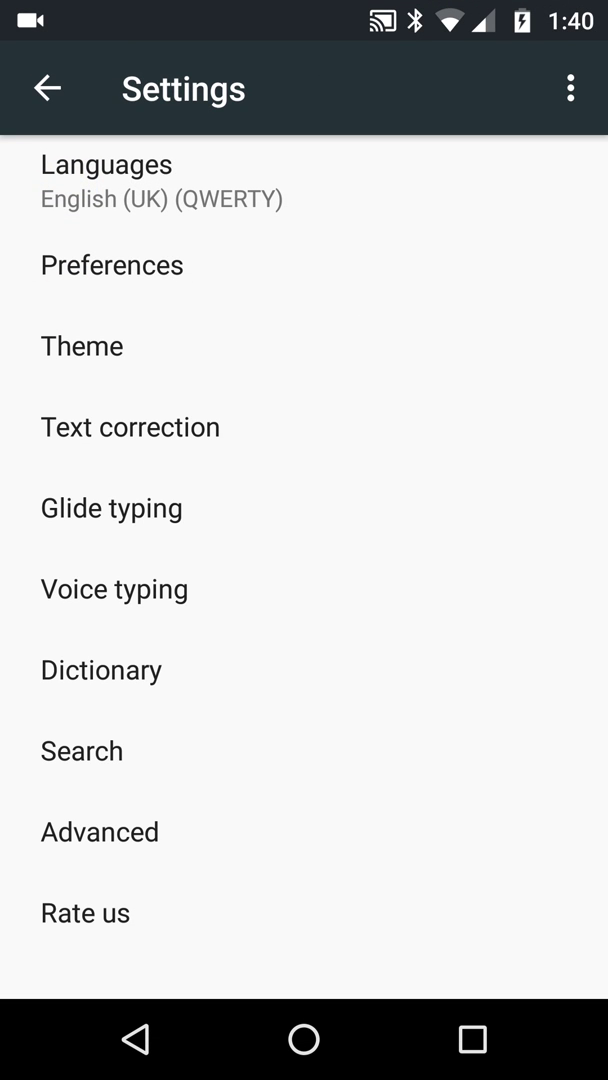
click(82, 346)
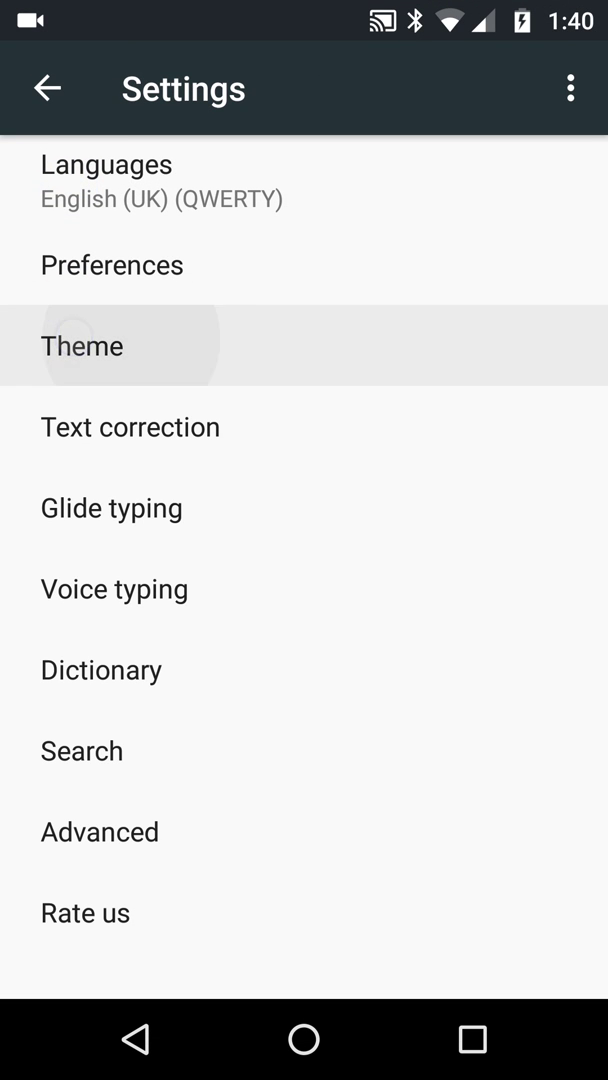
click(81, 345)
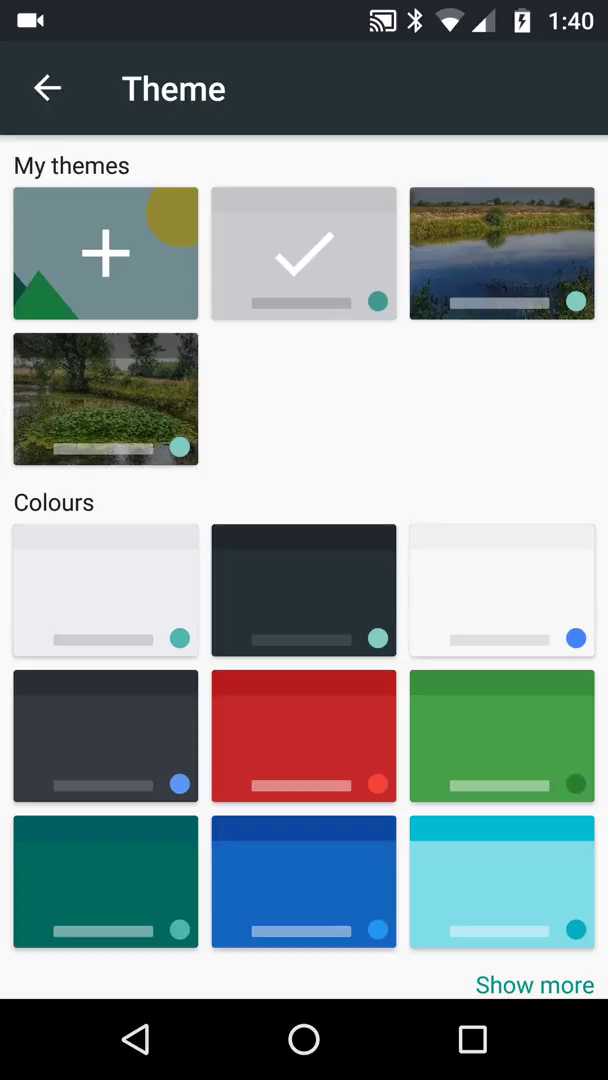
Preview the pond photo theme, try key borders on and off, and start editing its picture
click(104, 398)
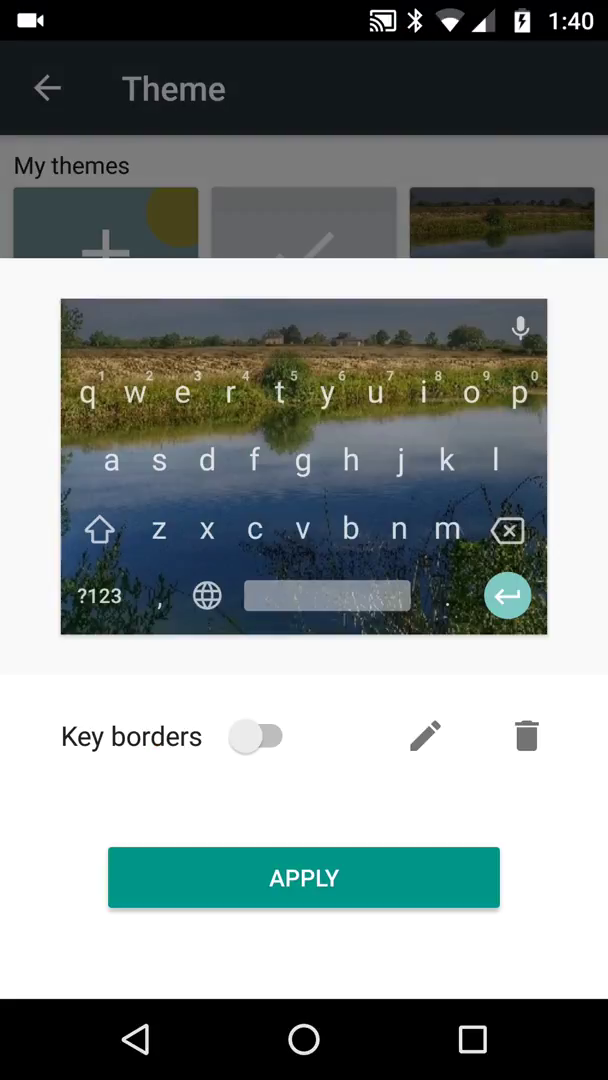
click(256, 736)
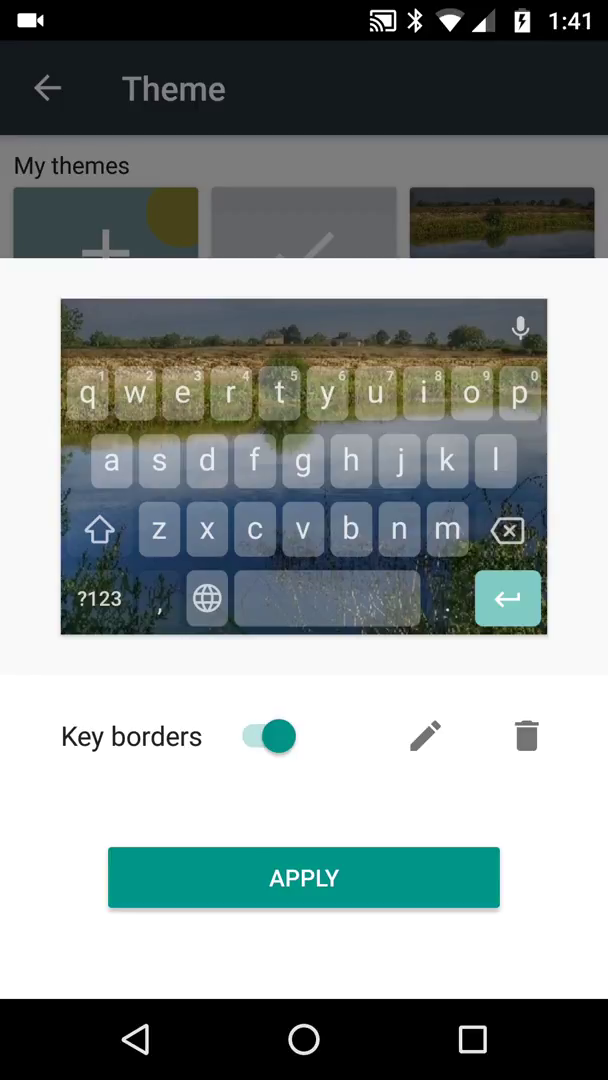
click(265, 736)
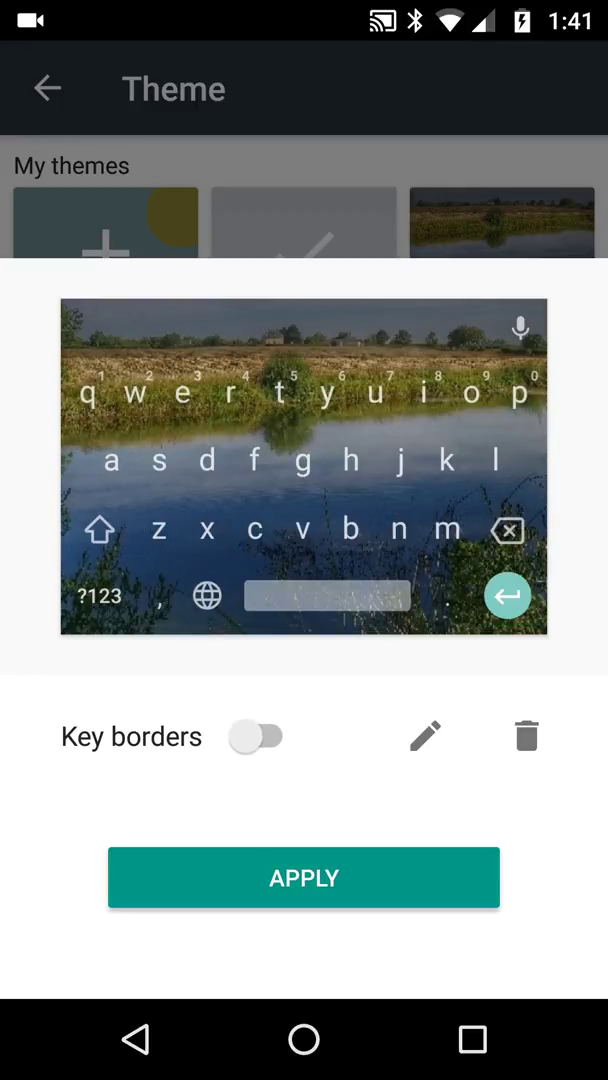
click(426, 736)
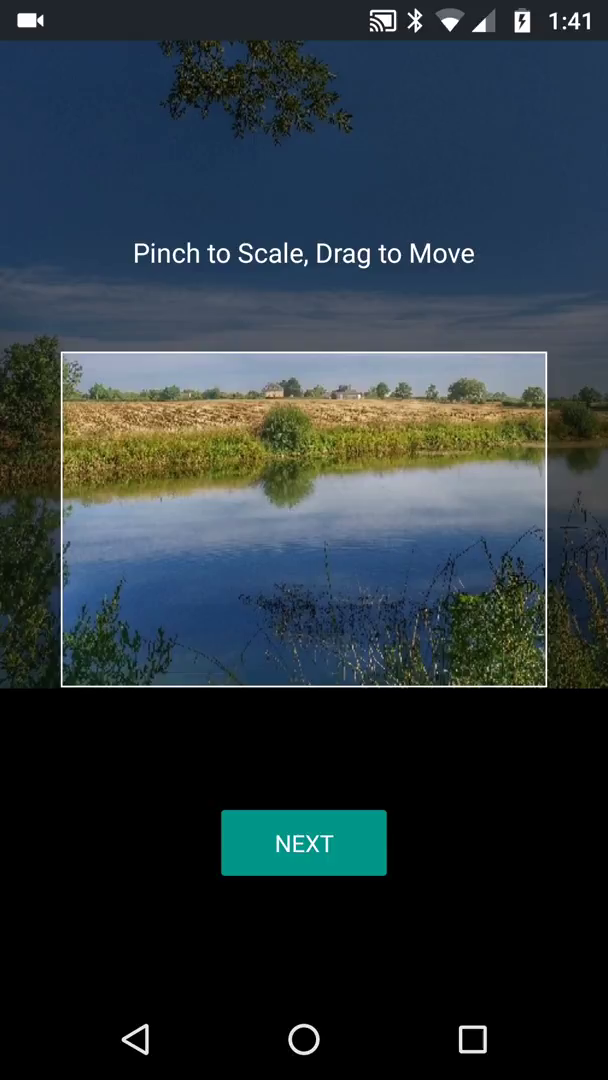
Accept the lake photo crop and settle its background brightness at about 70%
click(303, 842)
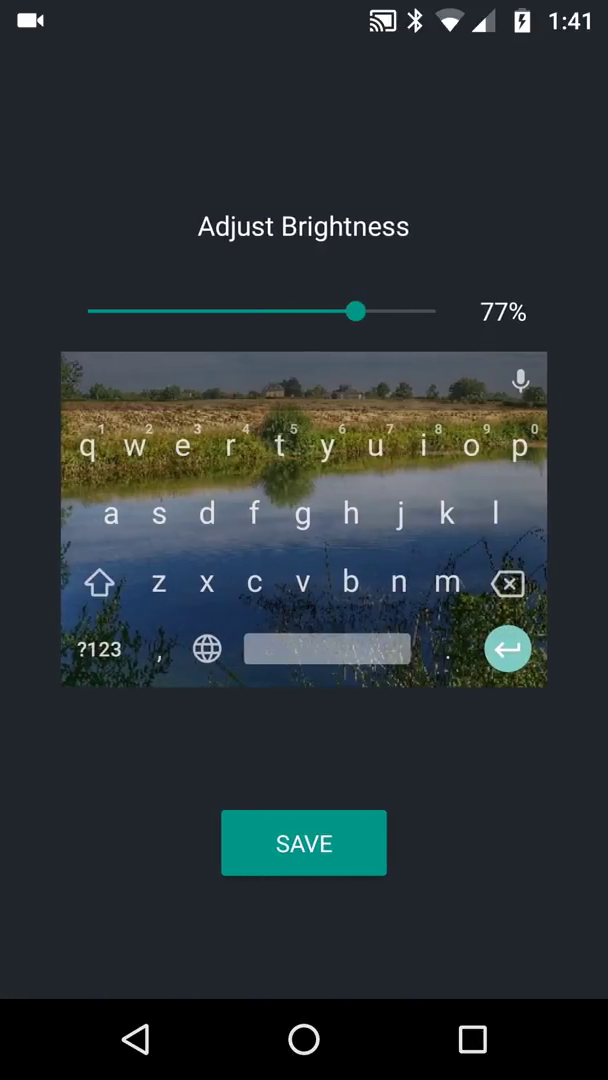
drag(360, 310, 222, 310)
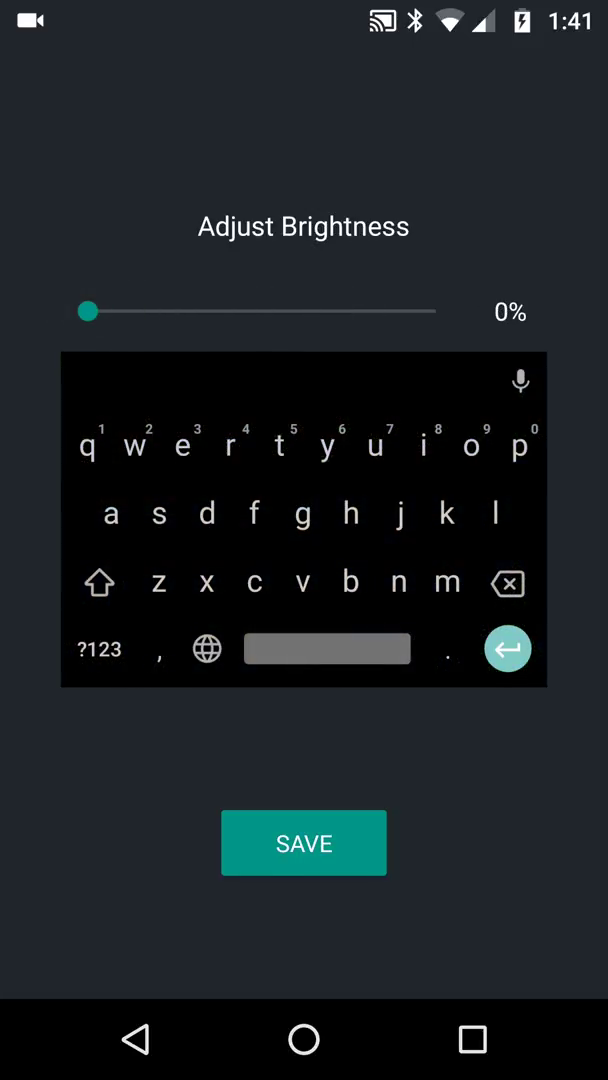
drag(88, 311, 342, 311)
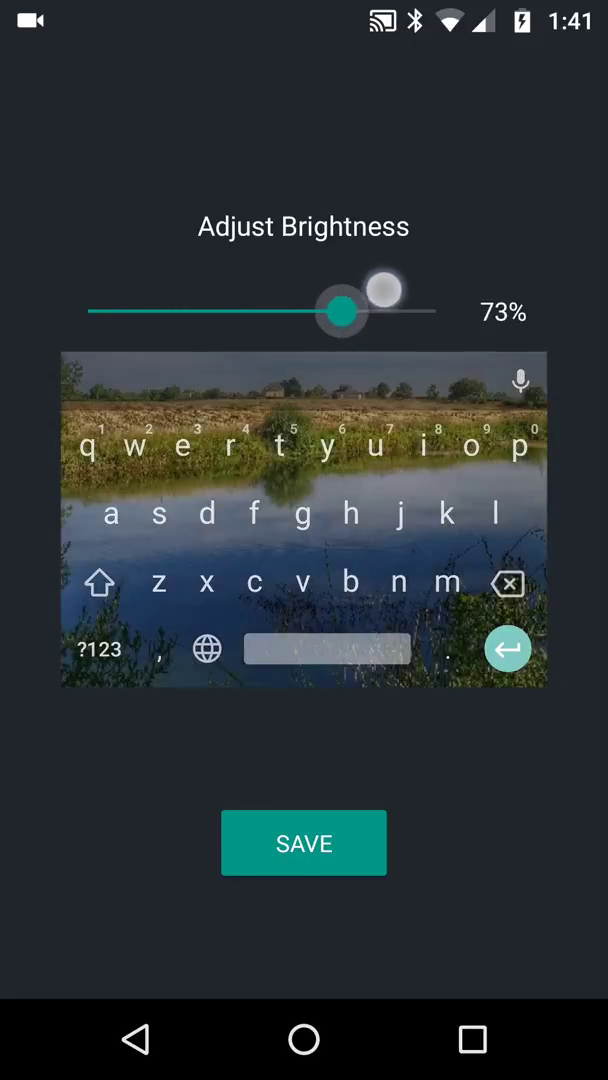
drag(342, 310, 393, 310)
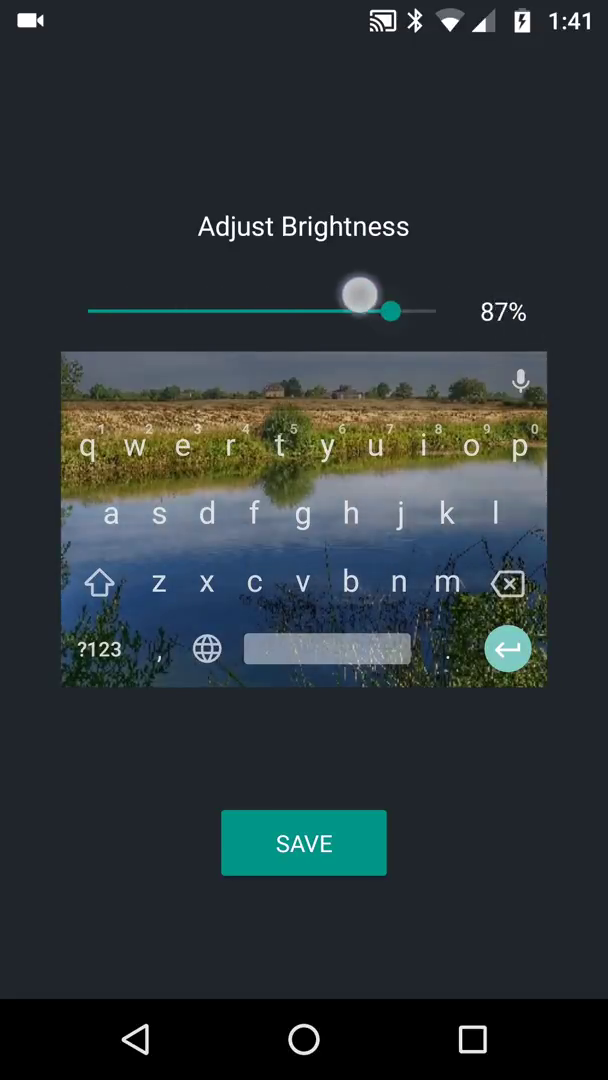
drag(392, 311, 333, 311)
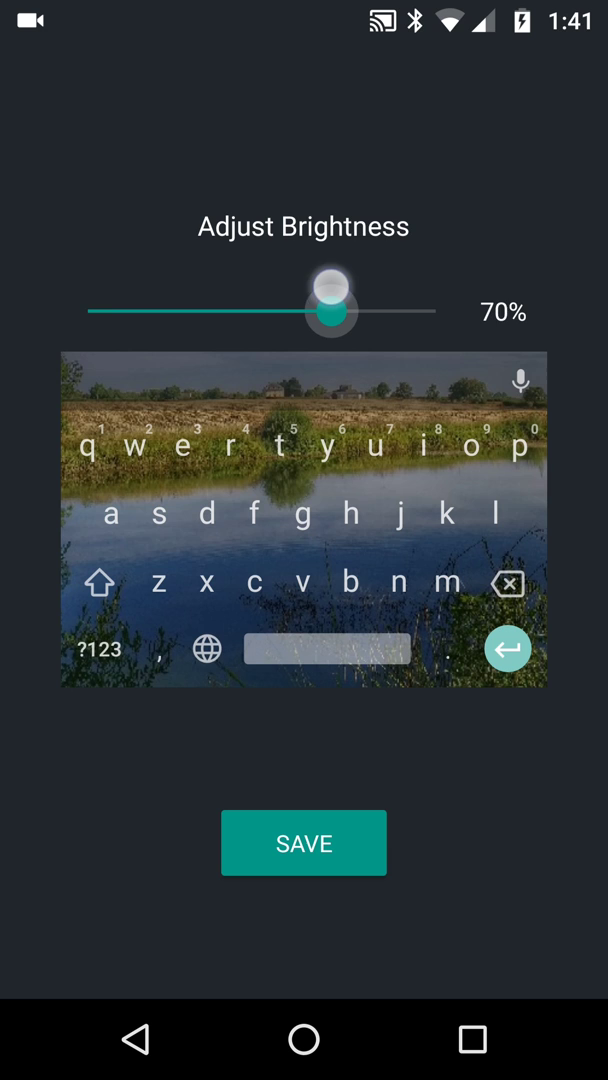
drag(328, 308, 355, 308)
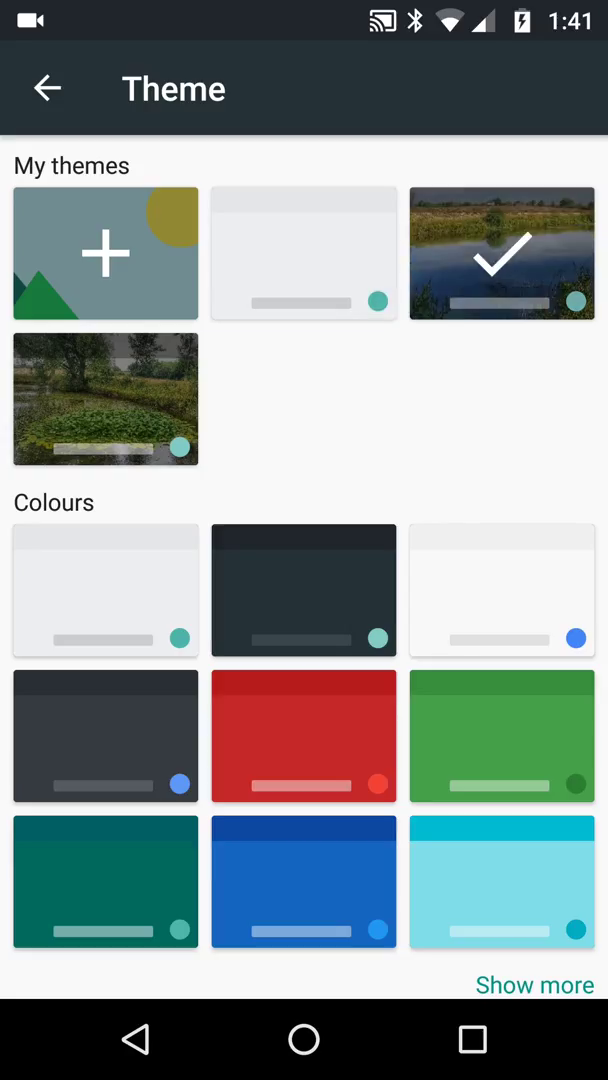
Select the lake photo theme in My themes to apply it
click(470, 1040)
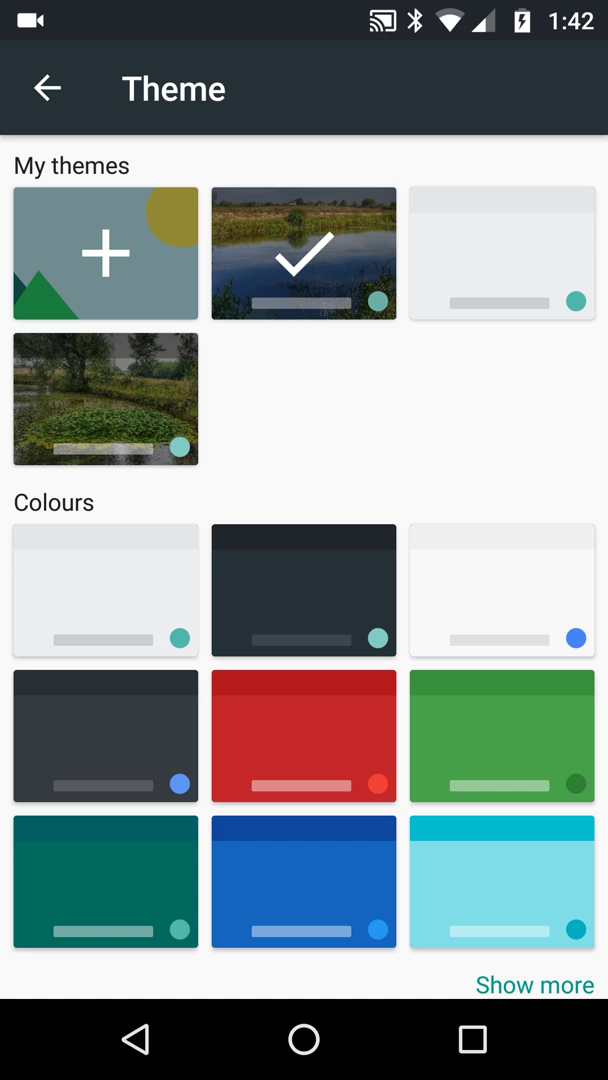
scroll(down, 3)
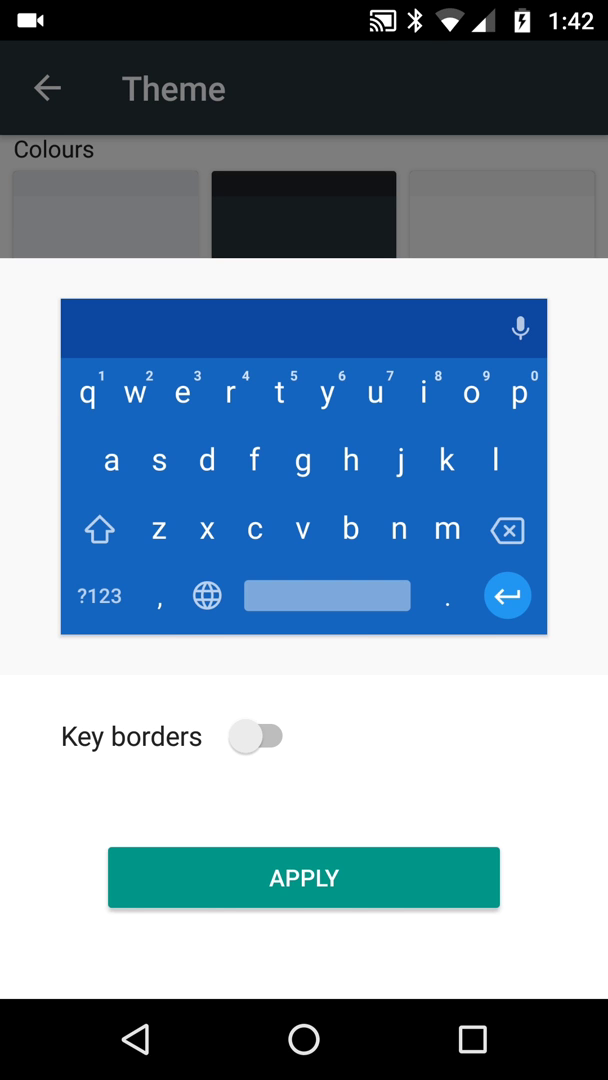
click(257, 736)
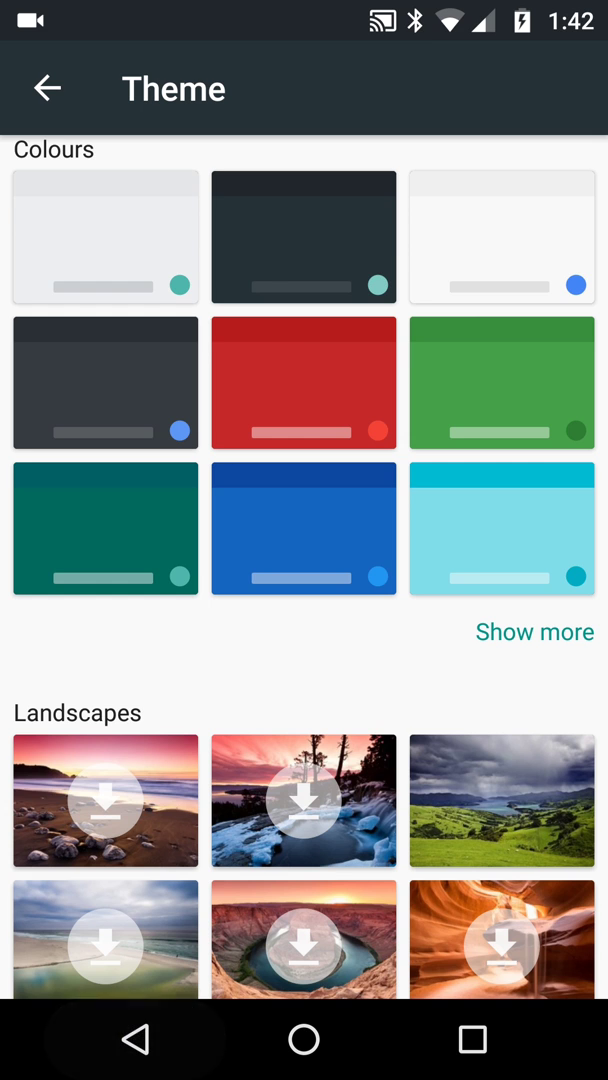
scroll(down, 3)
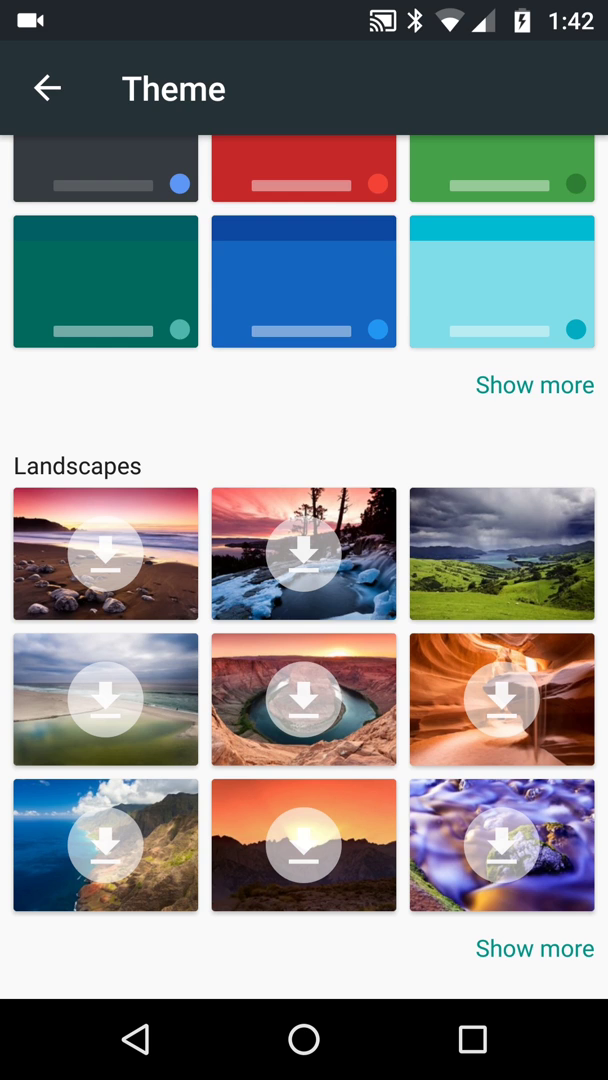
click(534, 948)
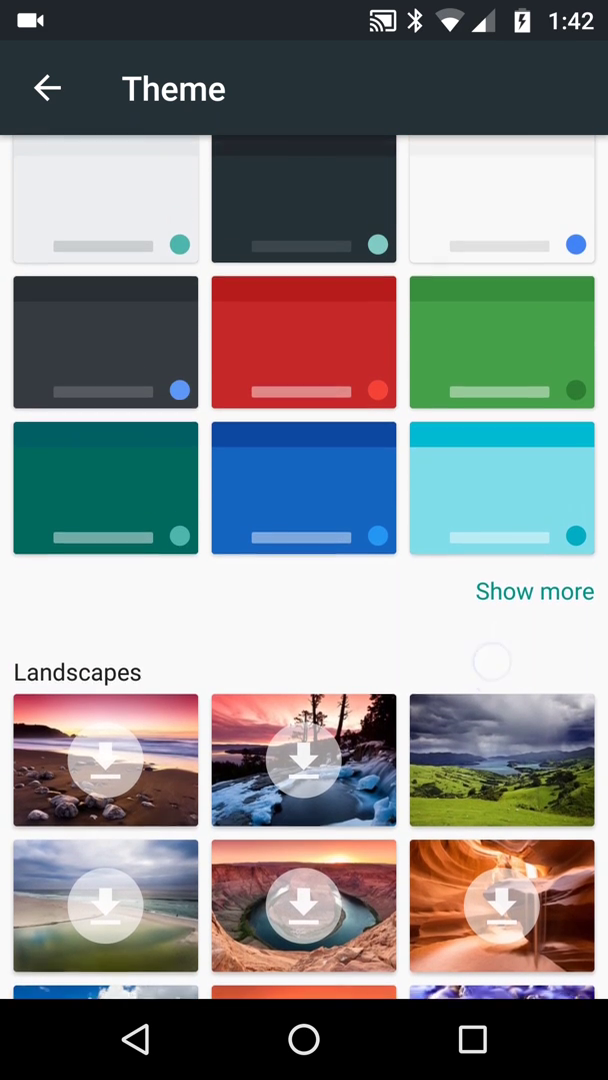
click(533, 590)
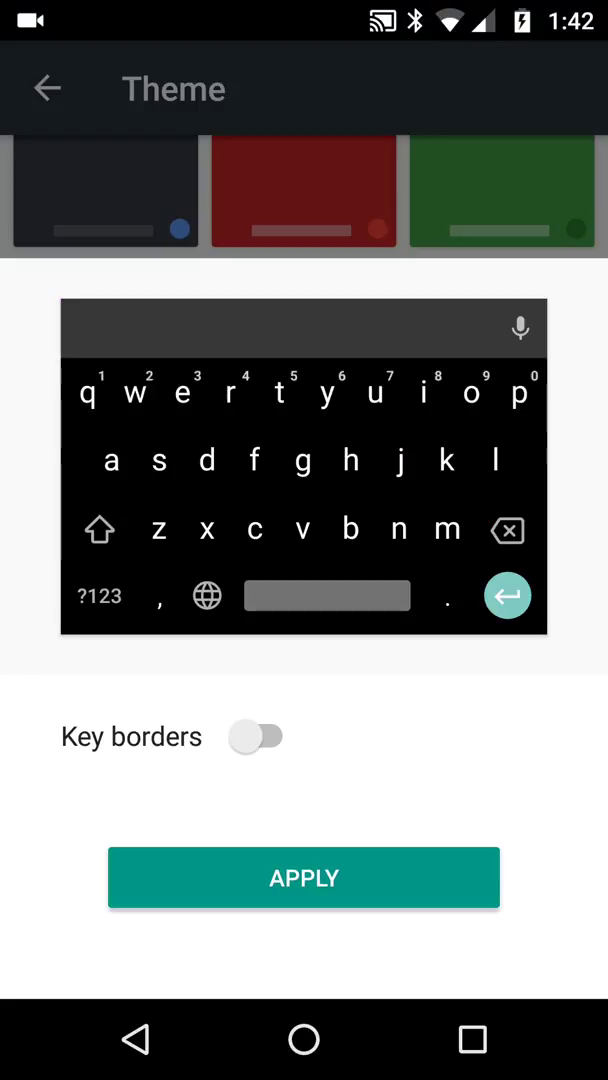
click(256, 737)
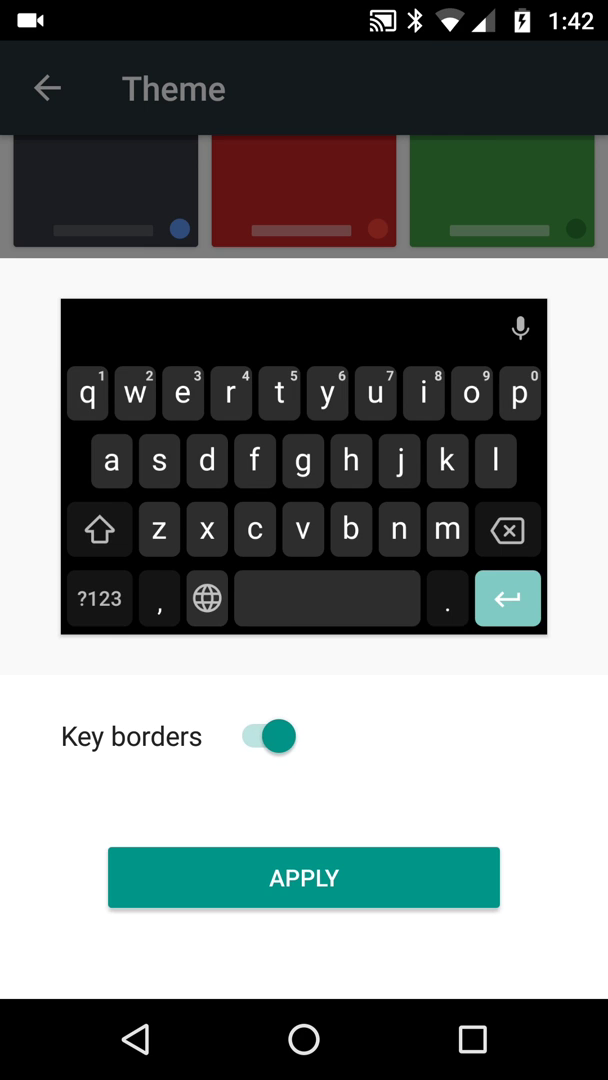
click(264, 736)
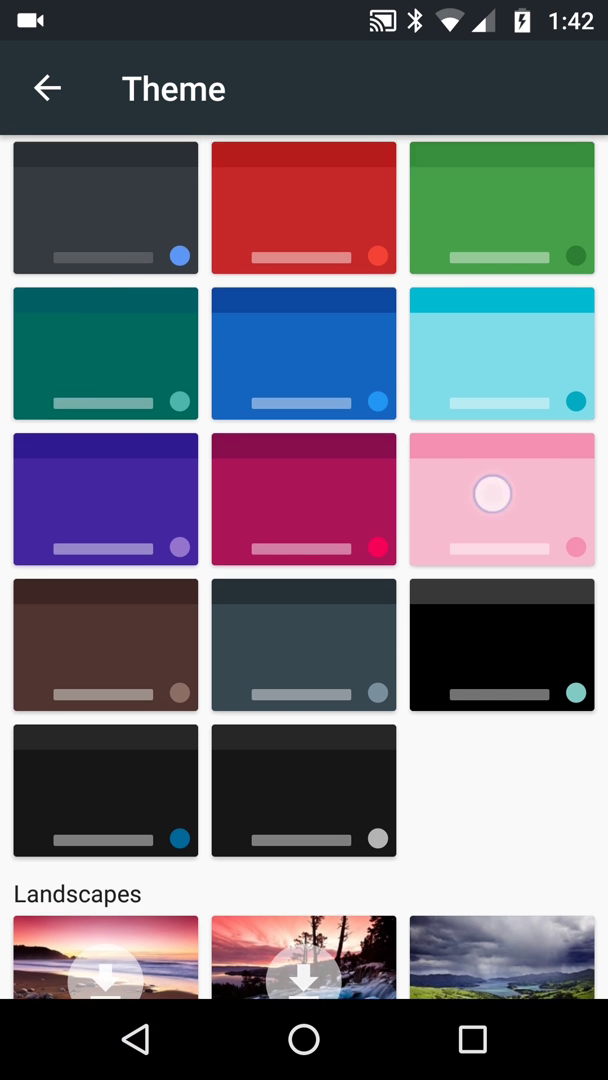
scroll(up, 3)
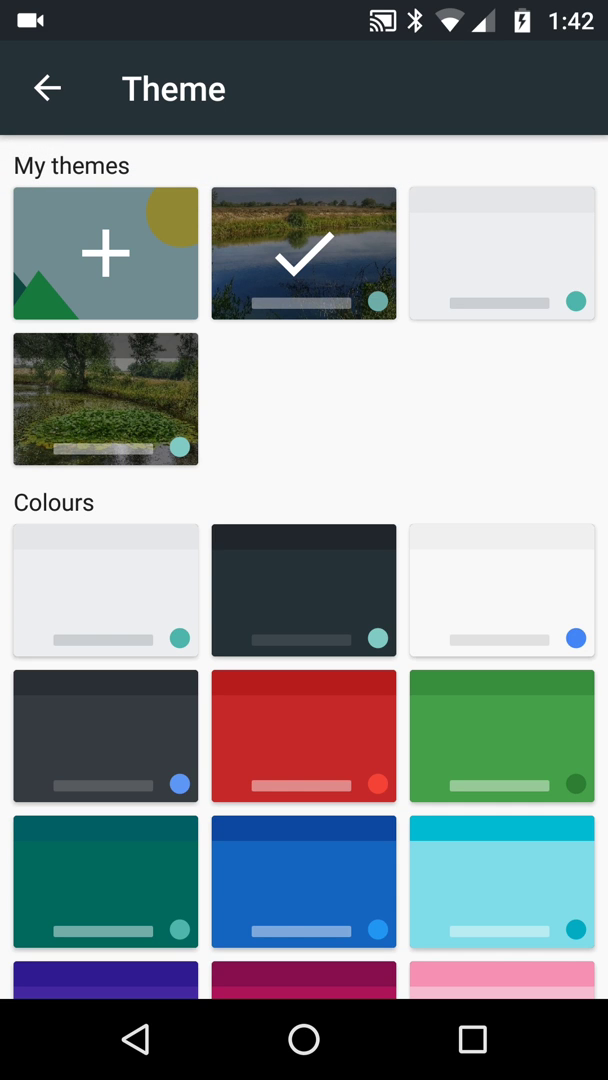
Start a new custom theme using the leafy tree photo from the Snapseed folder
click(46, 88)
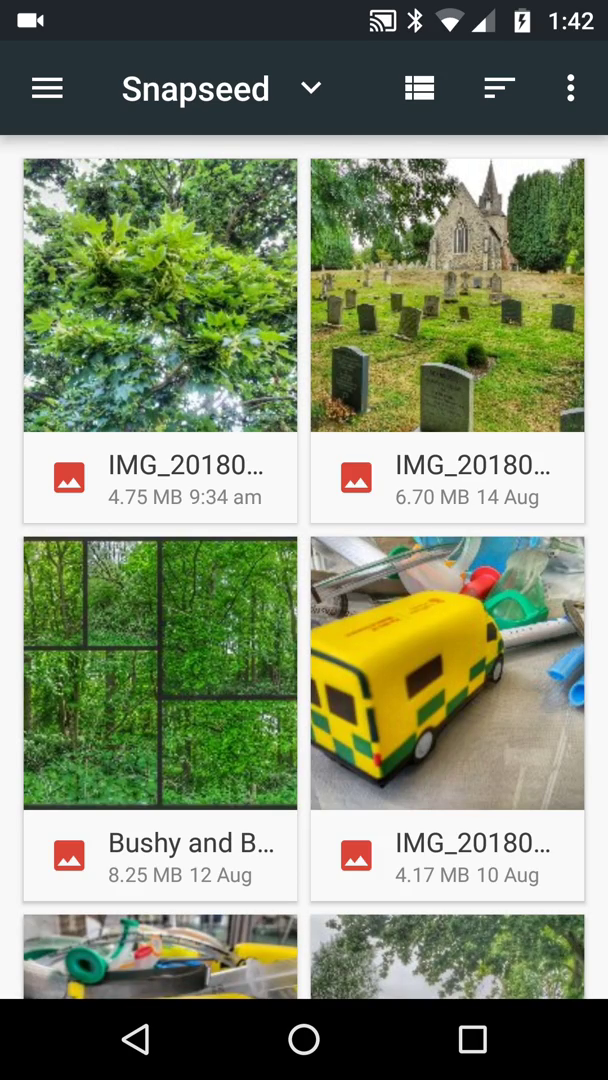
click(159, 295)
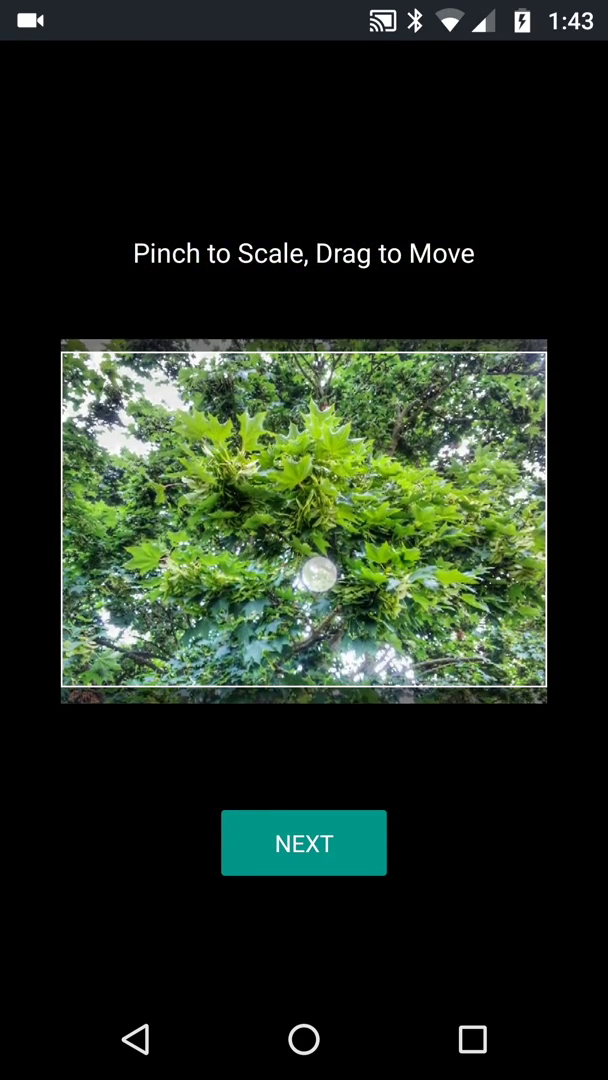
Accept the tree photo framing and save the theme at 66% brightness
click(303, 842)
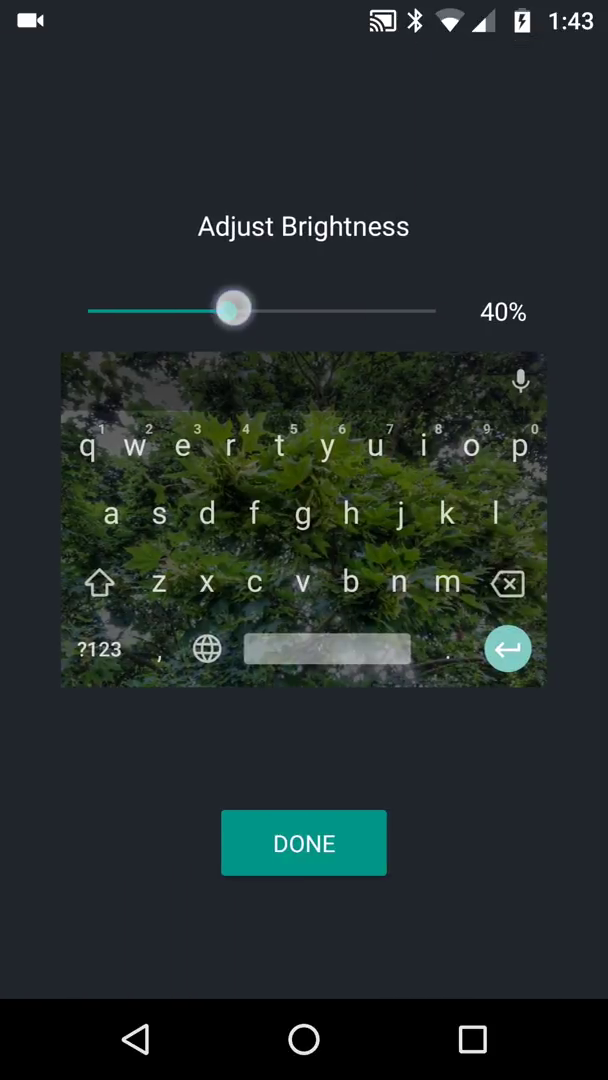
drag(230, 310, 310, 310)
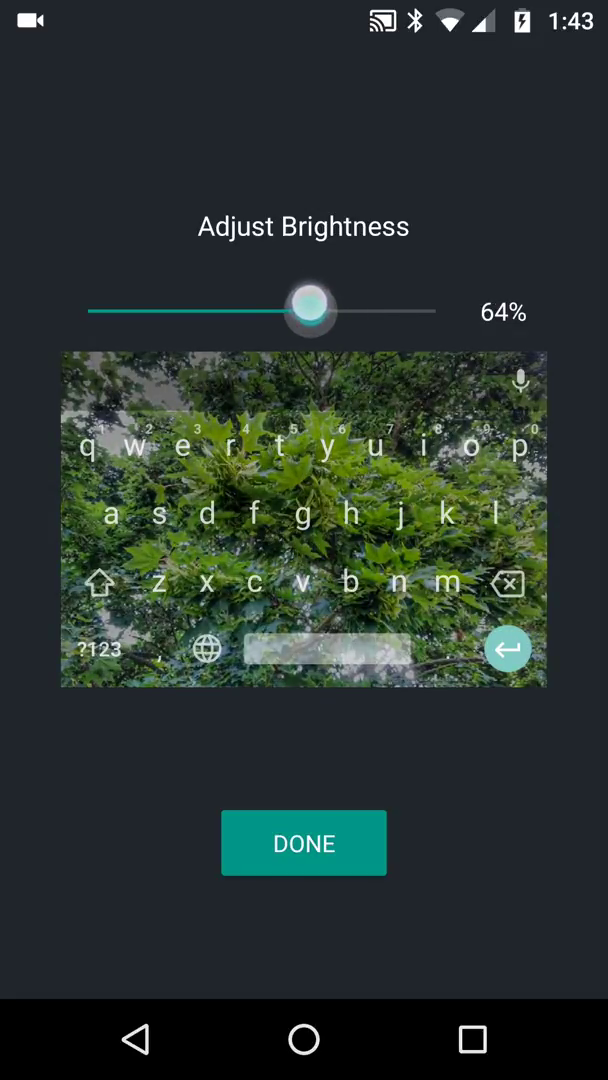
drag(307, 311, 320, 311)
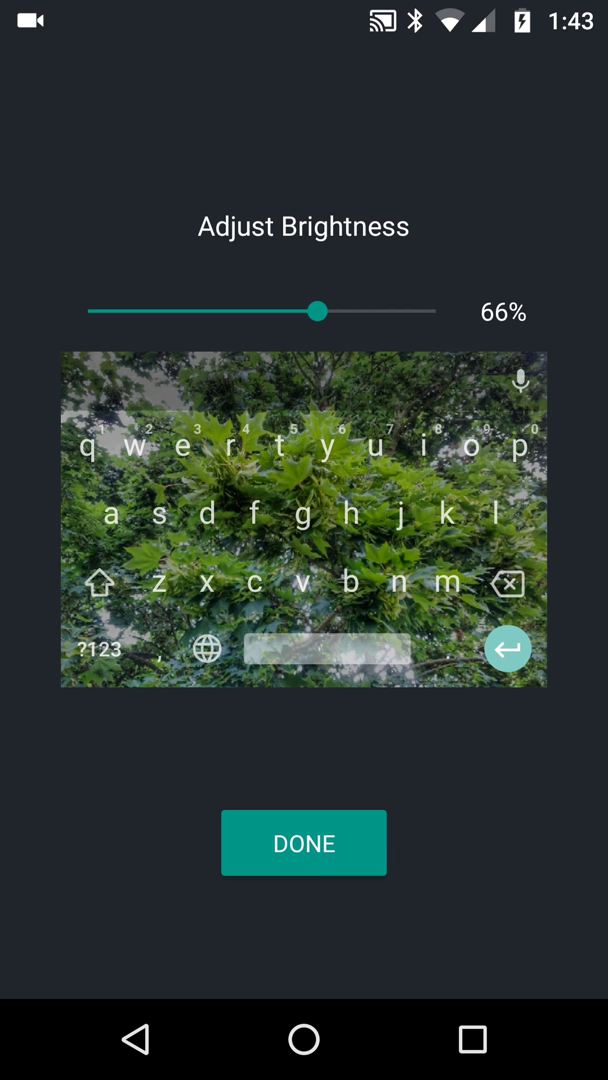
click(303, 842)
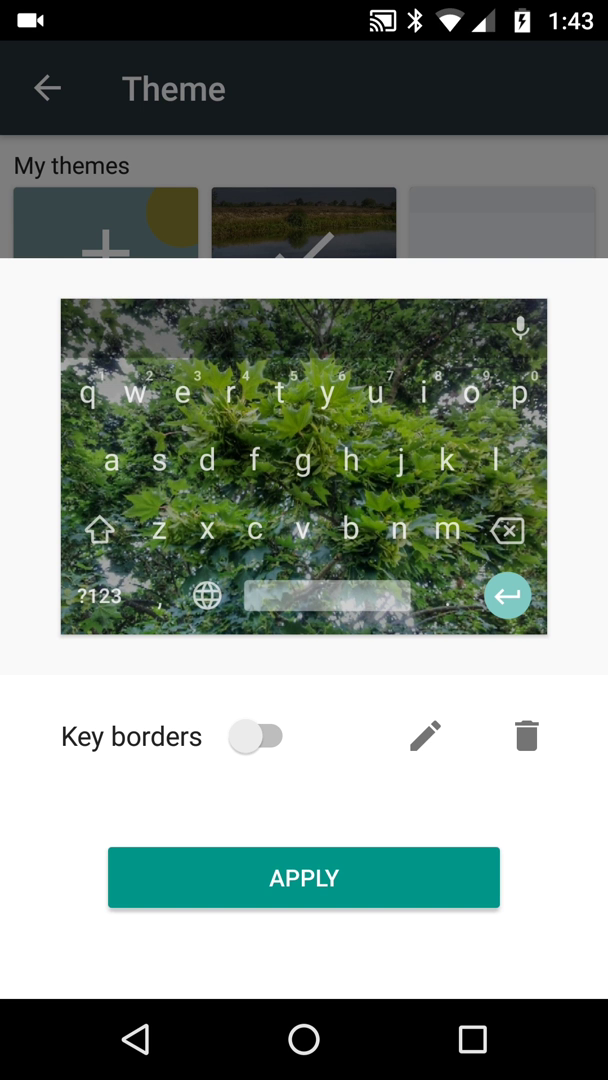
Apply the tree theme with key borders off, then show the recent apps switcher
click(257, 736)
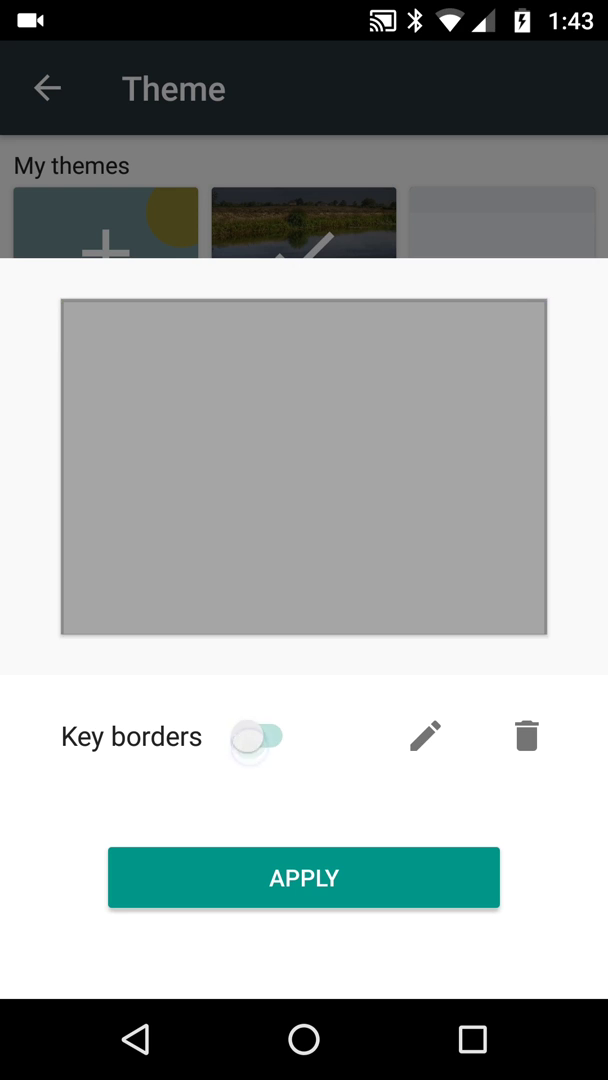
click(256, 736)
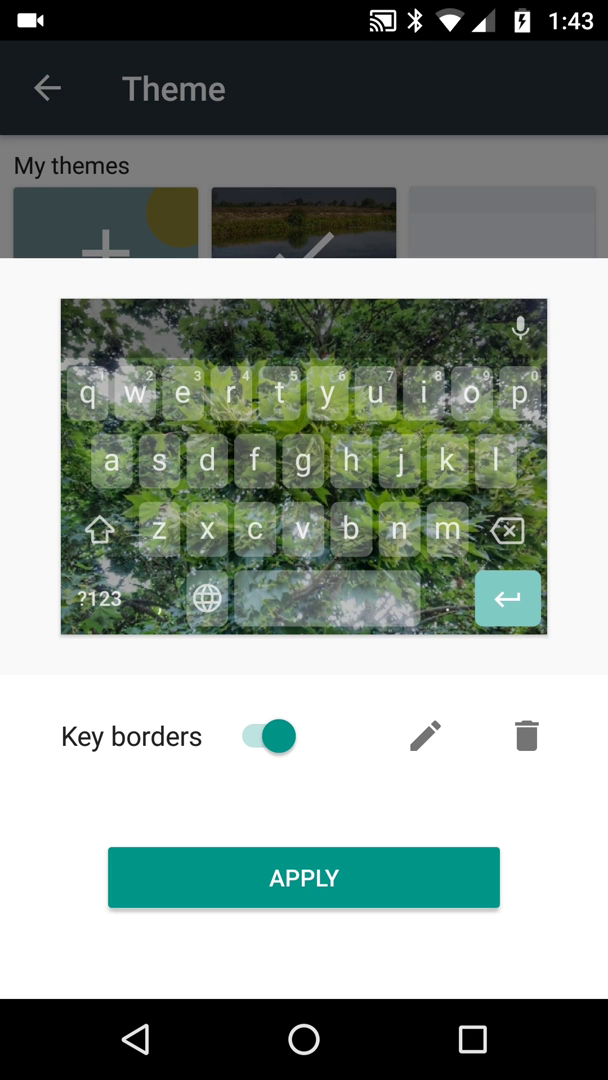
click(265, 736)
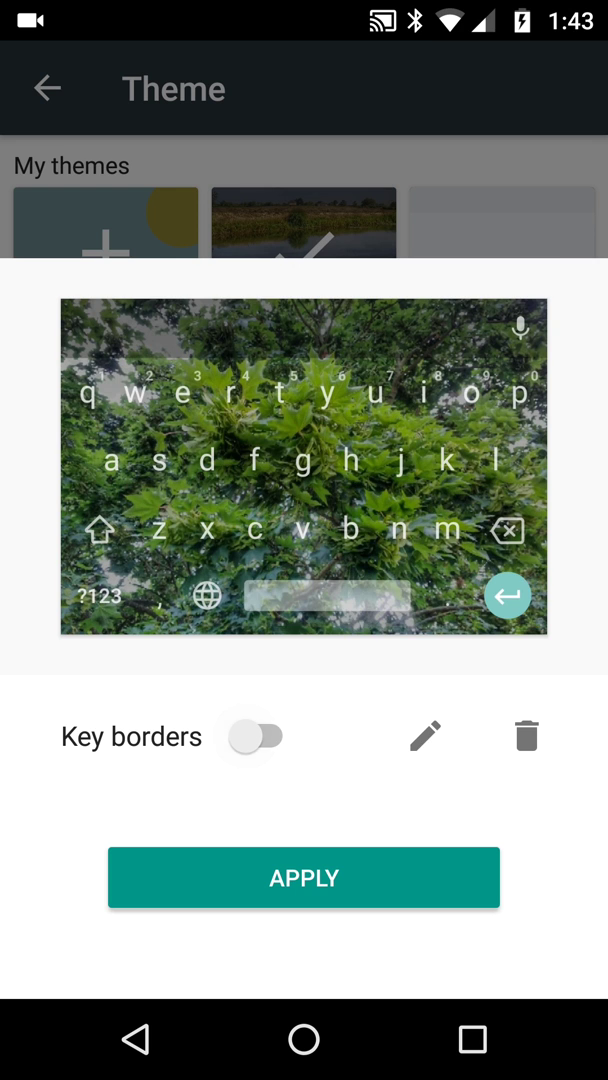
click(304, 877)
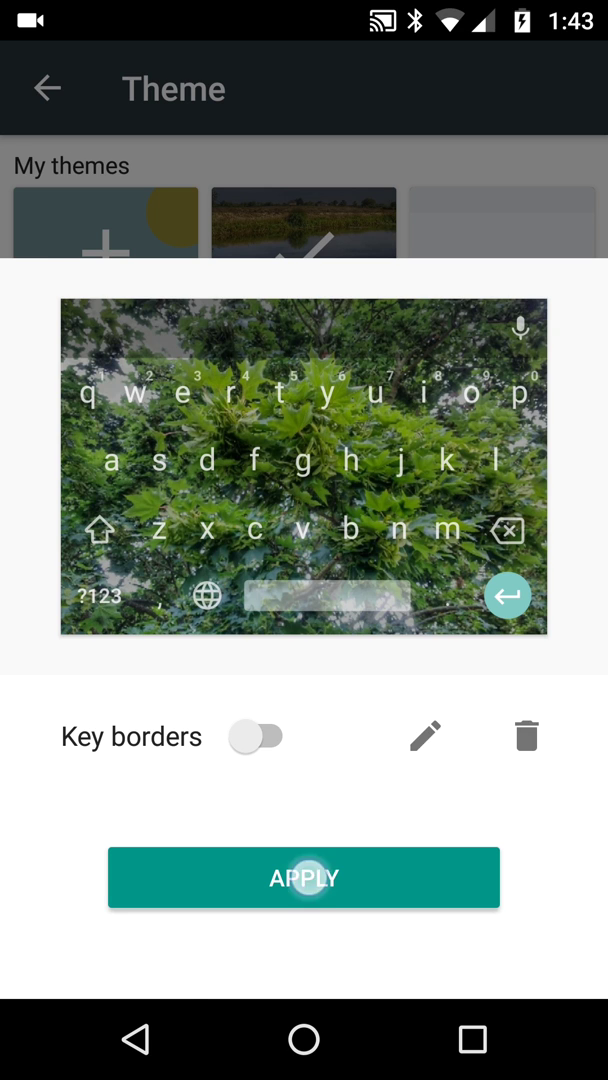
click(304, 877)
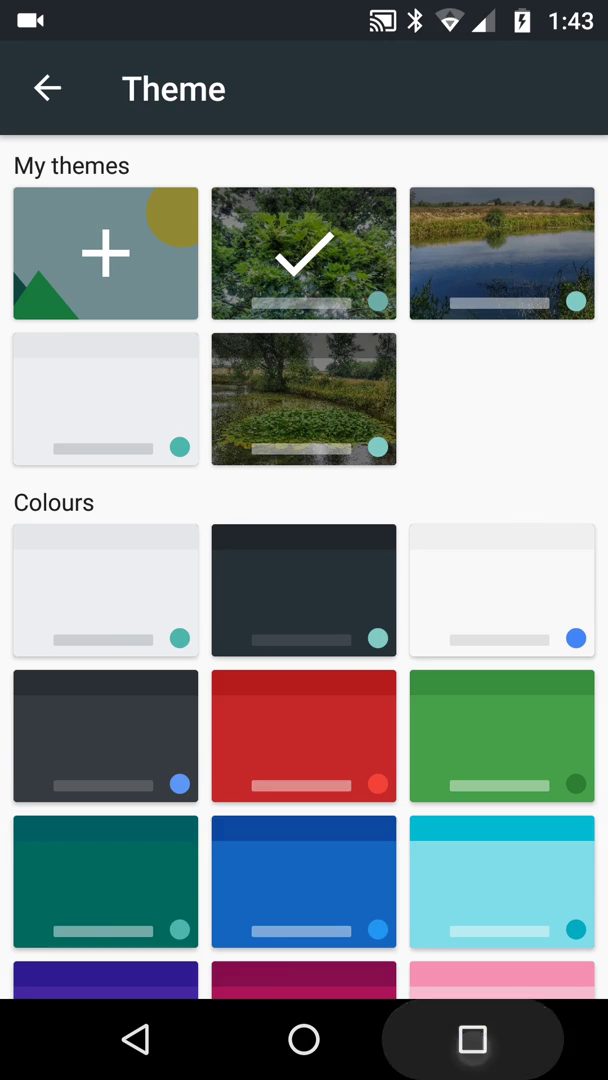
click(471, 1040)
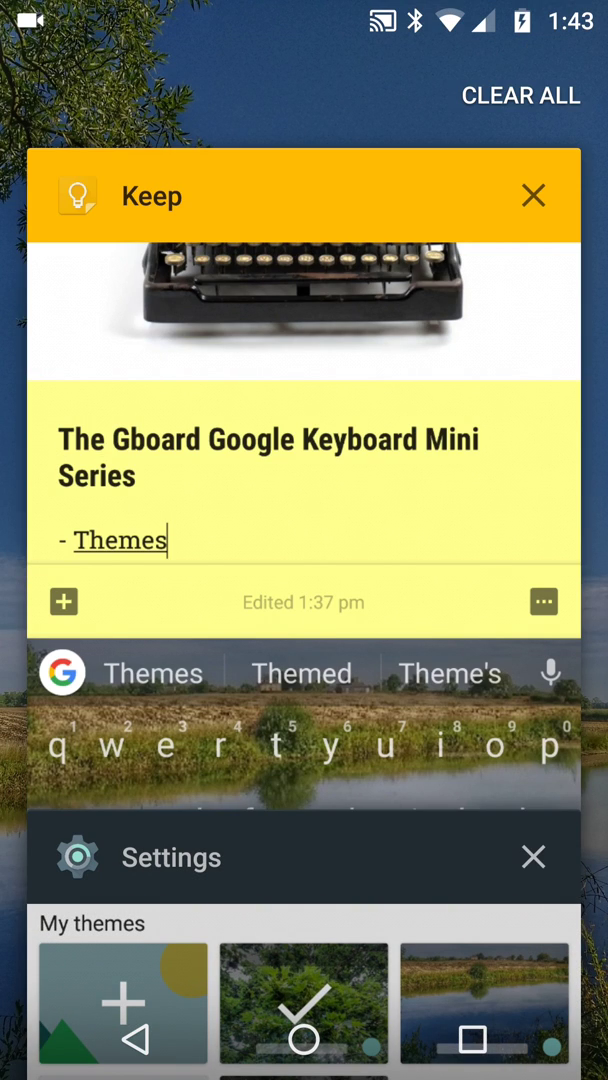